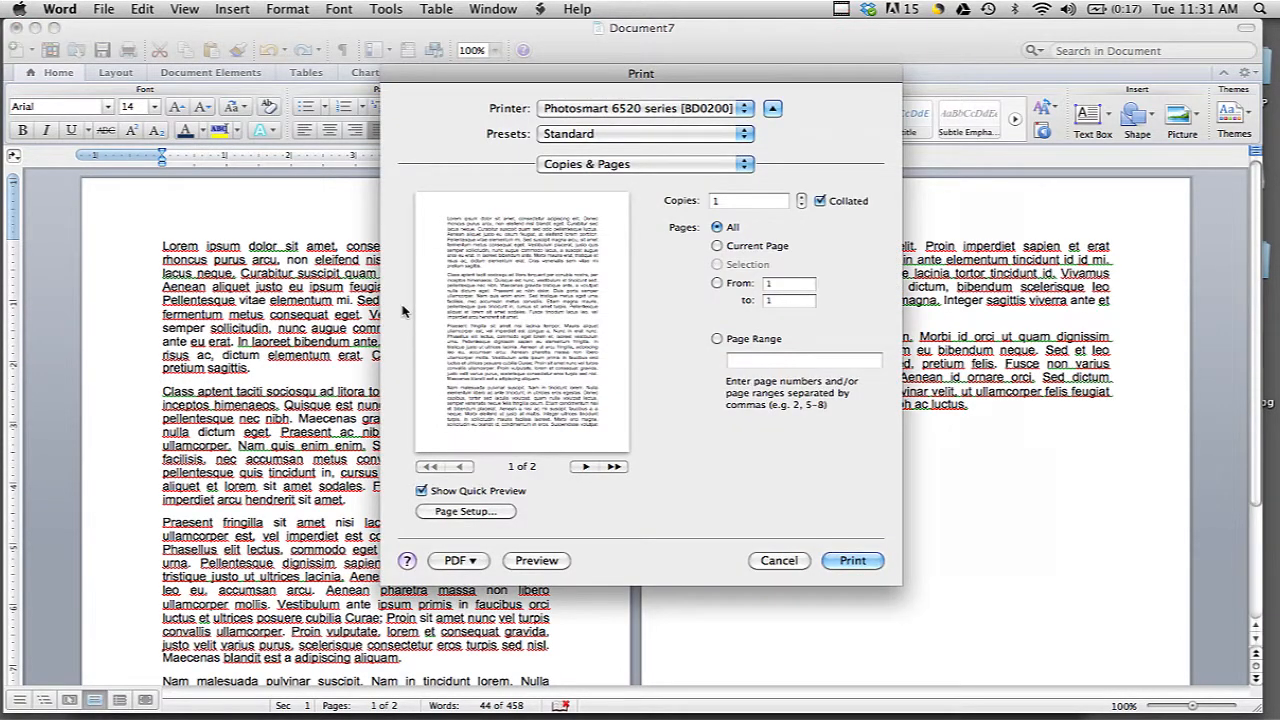
- Cancel the Print dialog without printing and launch System Preferences from the Dock
left_click(780, 560)
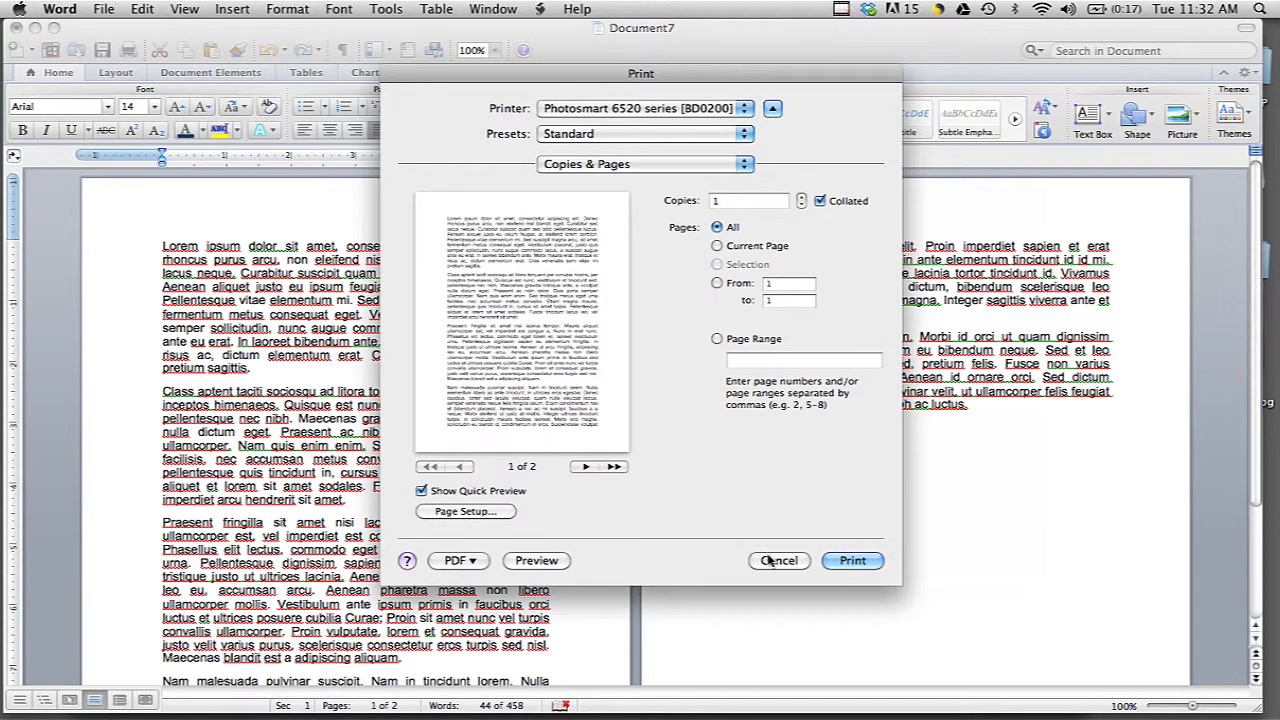
left_click(778, 560)
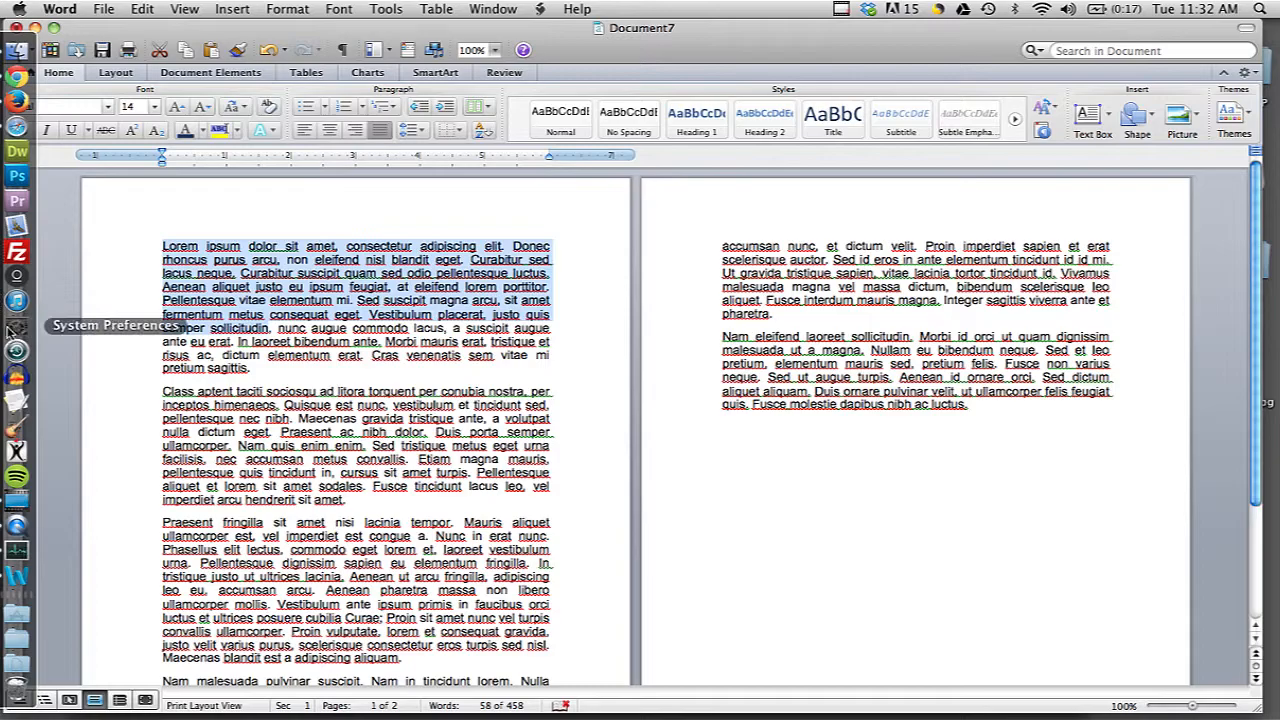
left_click(16, 336)
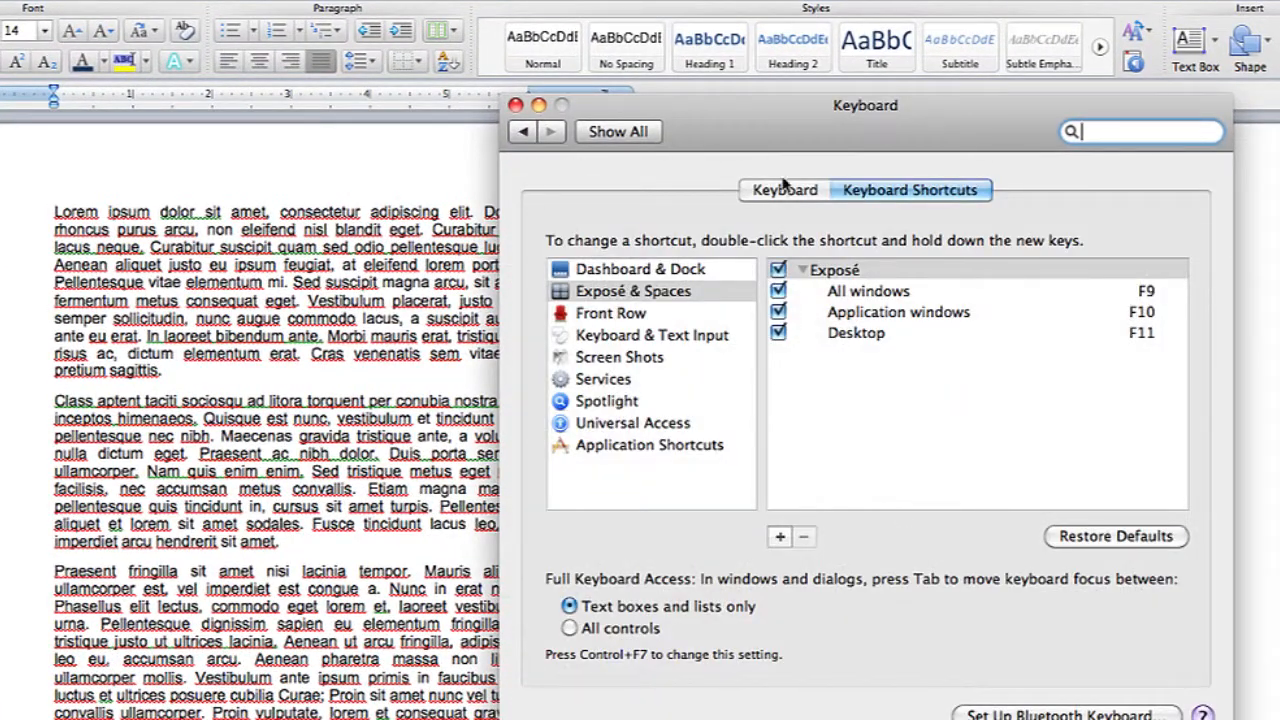
- Enable 'Use all F1, F2, etc. keys as standard function keys' in the Keyboard pane
left_click(784, 190)
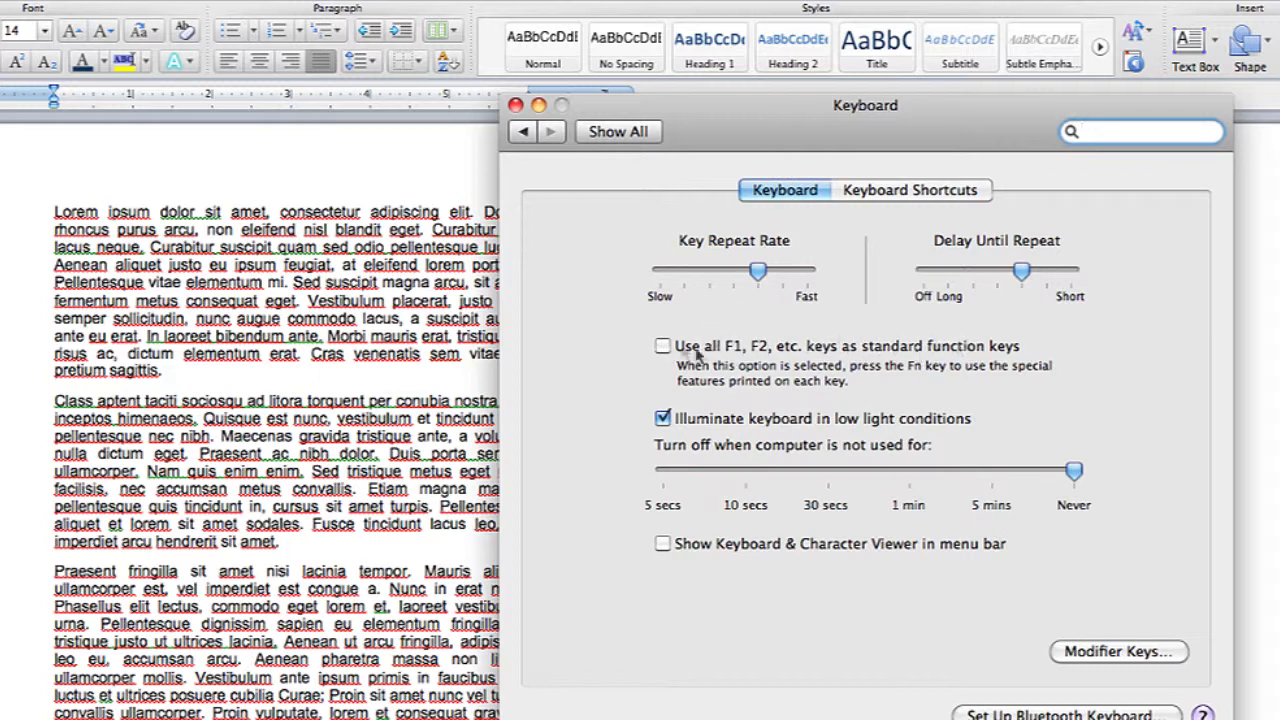
left_click(1140, 130)
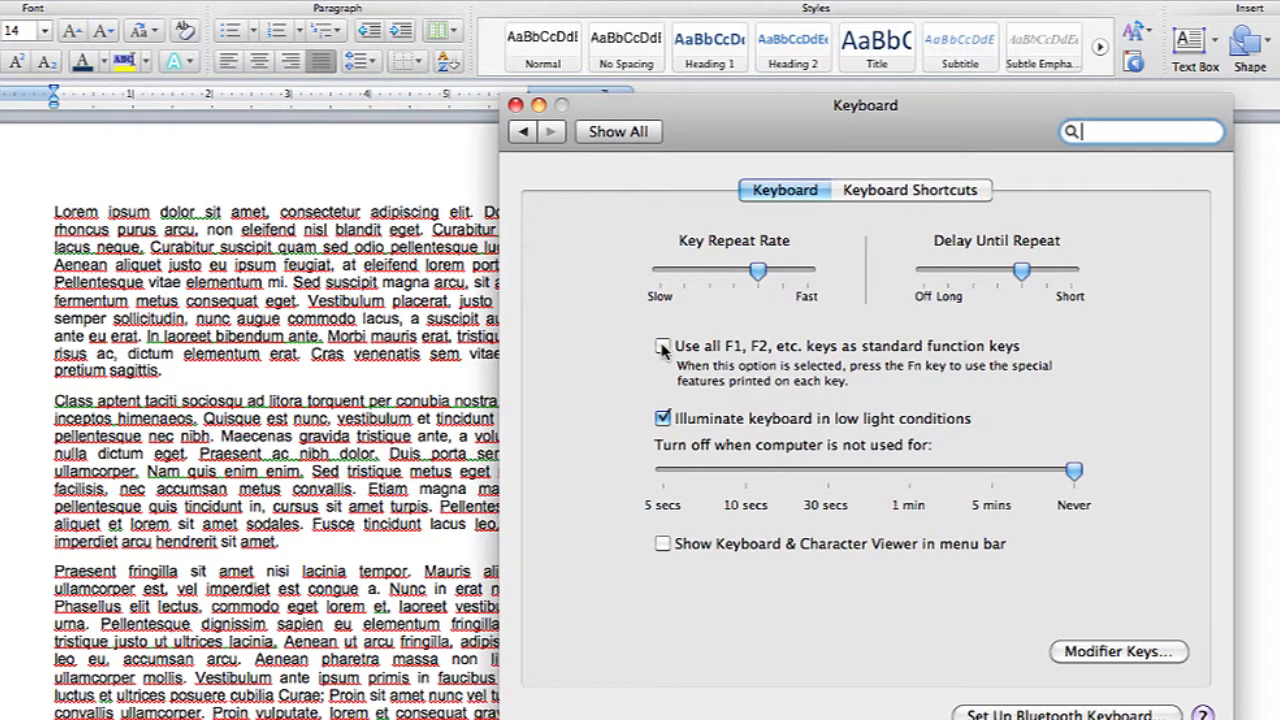